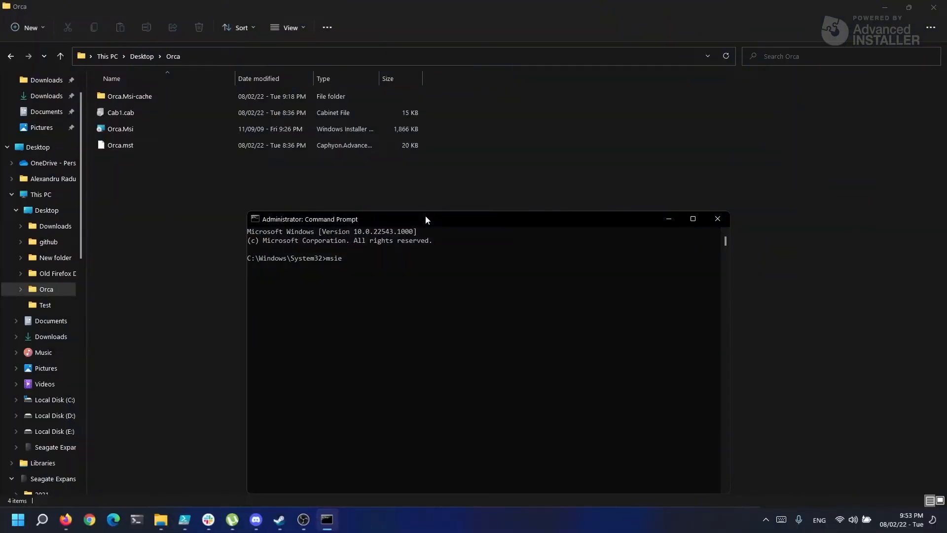
# Compose msiexec /i with the quoted full path to Orca.Msi.
pyautogui.write('xec /i')
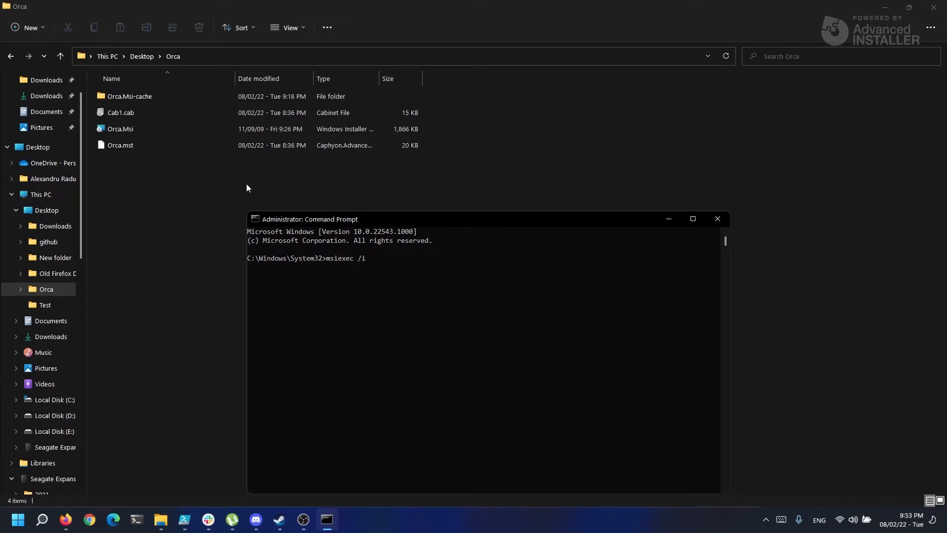
pyautogui.rightClick(120, 128)
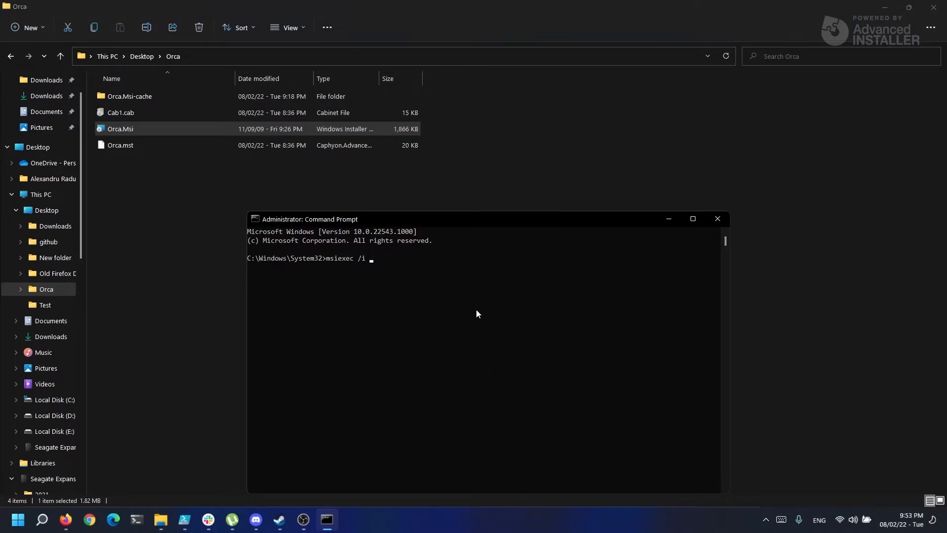
pyautogui.write('"C:\\Users\\theje\\Desktop\\Orca\\Orca.Msi"')
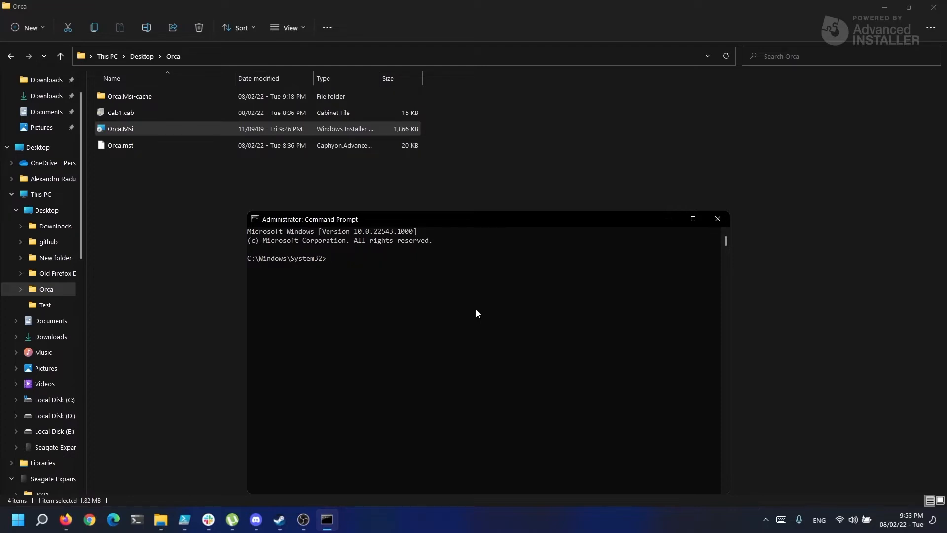
# Compose msiexec /x with the quoted full path to Orca.Msi for uninstall.
pyautogui.write('msiexec /x')
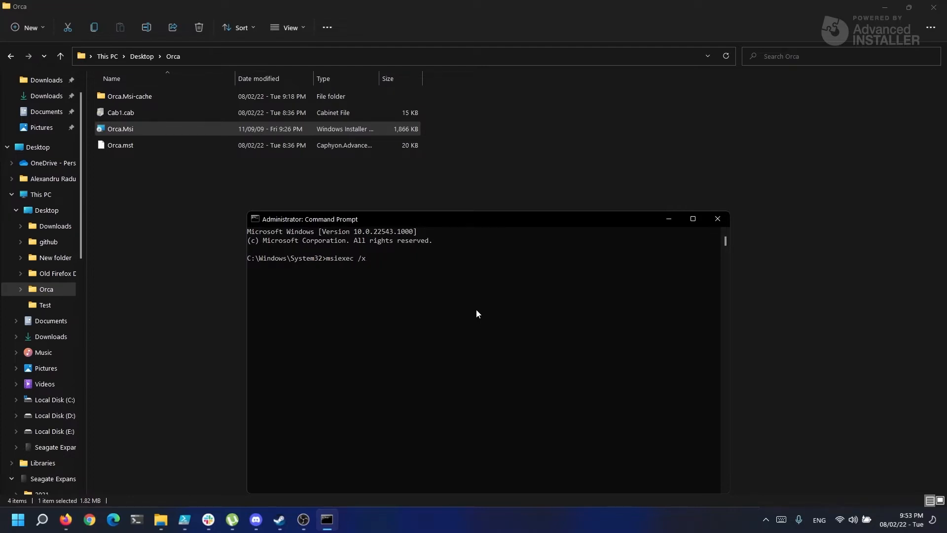
pyautogui.write('"C:\\Users\\theje\\Desktop\\Orca\\Orca.Msi"')
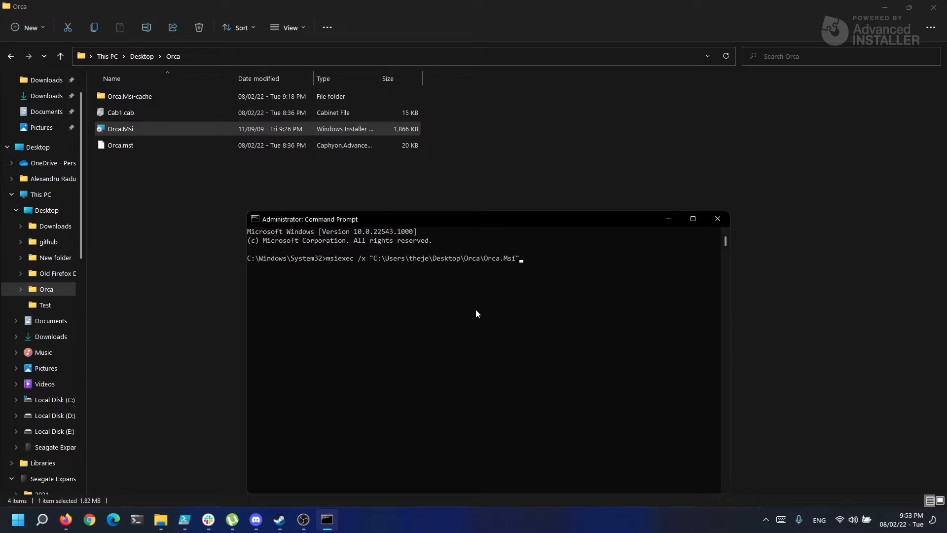
pyautogui.moveTo(471, 274)
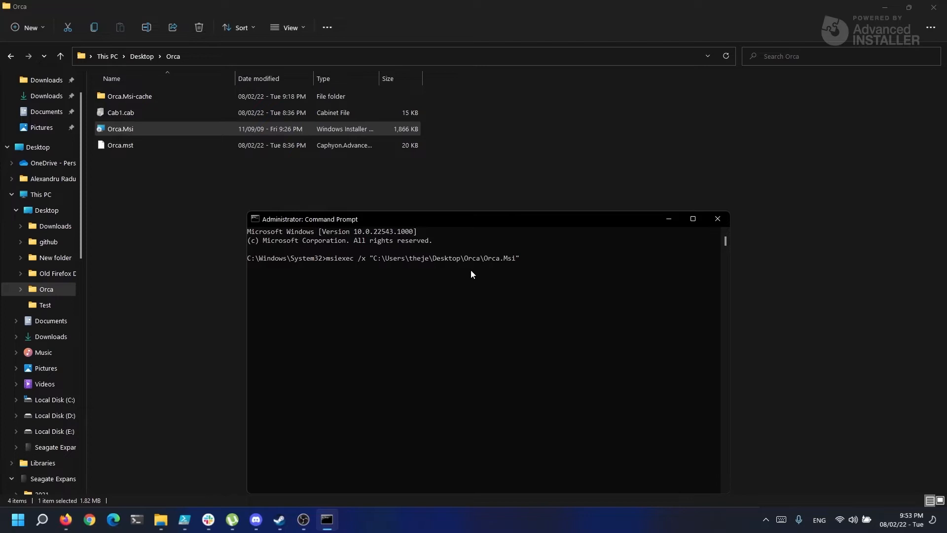
pyautogui.moveTo(478, 271)
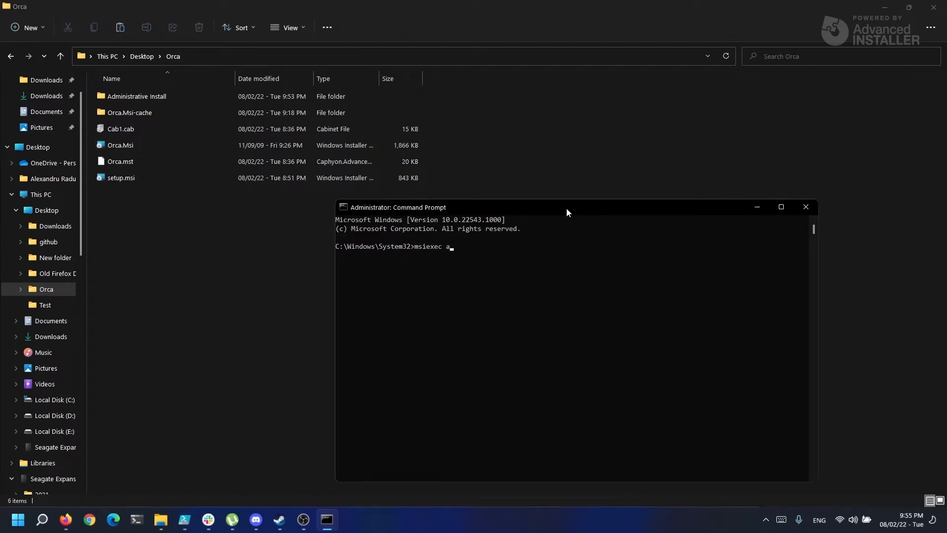
# Run msiexec /a setup.msi with TARGETDIR set to the Administrative Install folder and /qb.
pyautogui.press('backspace')
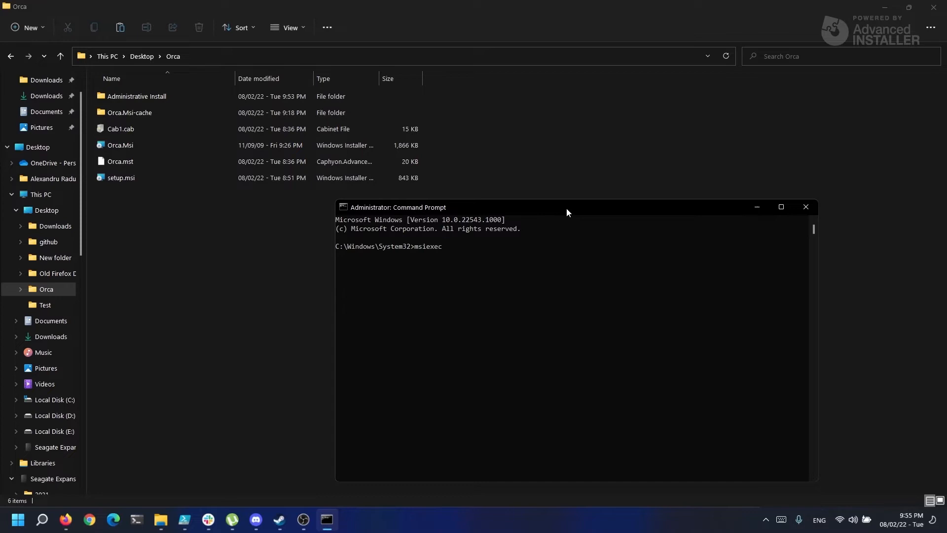
pyautogui.write('/a')
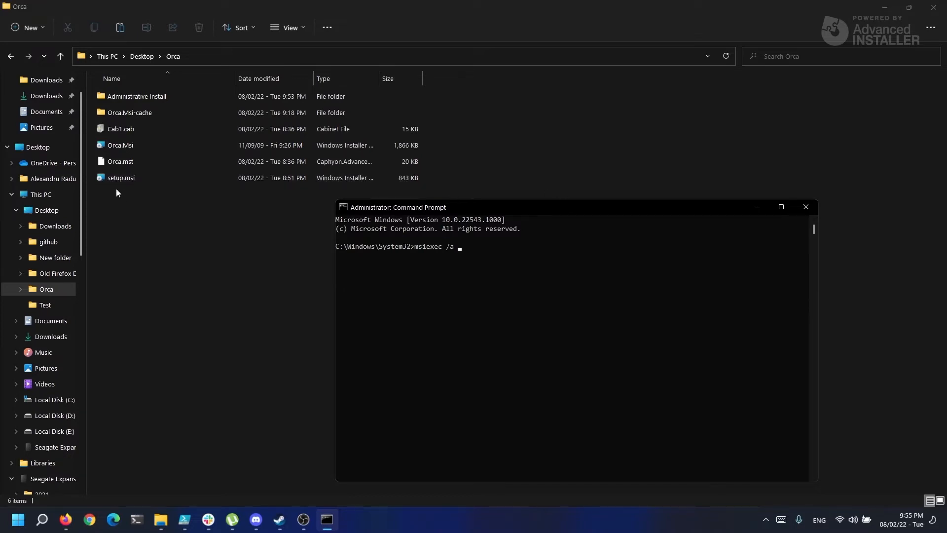
pyautogui.rightClick(120, 176)
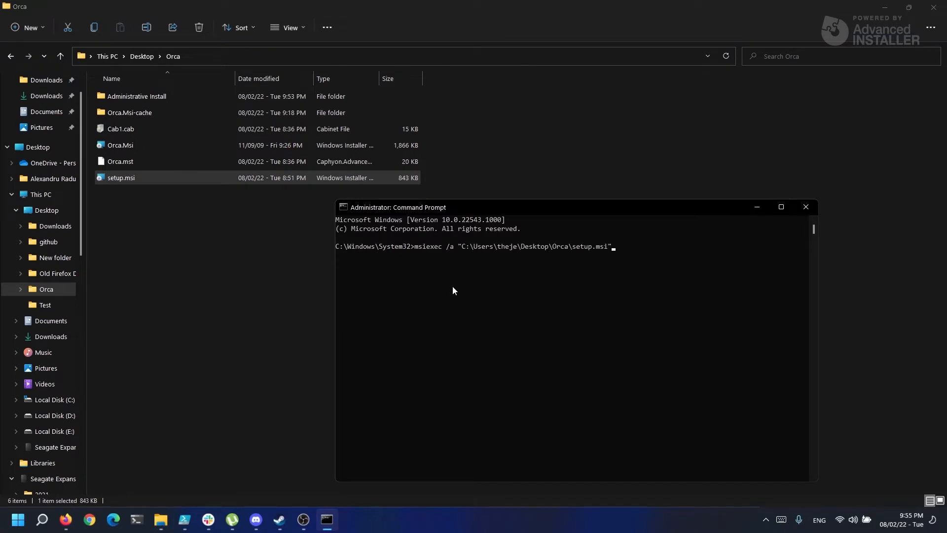
pyautogui.write('TARGETDIR=')
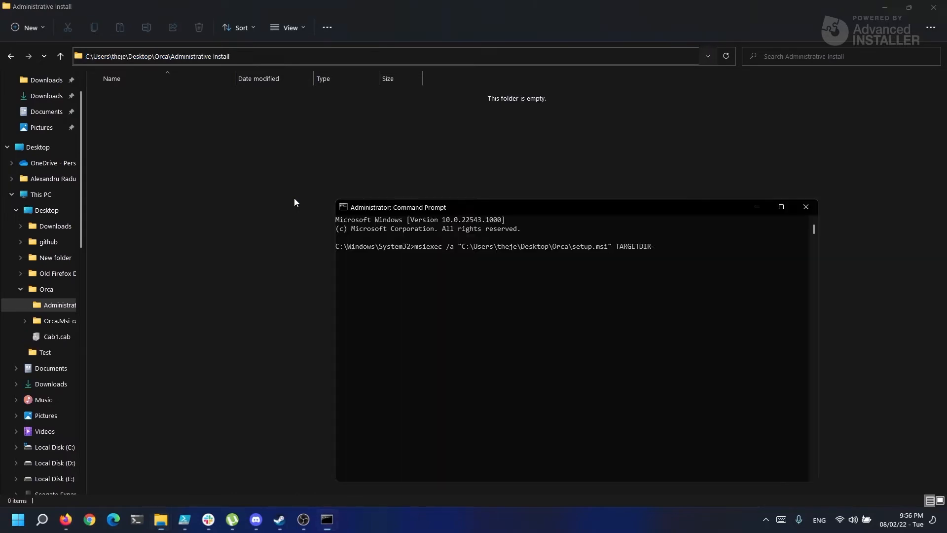
pyautogui.write('"C:\\Users\\theje\\Desktop\\Orca\\Administrative Install" /qb')
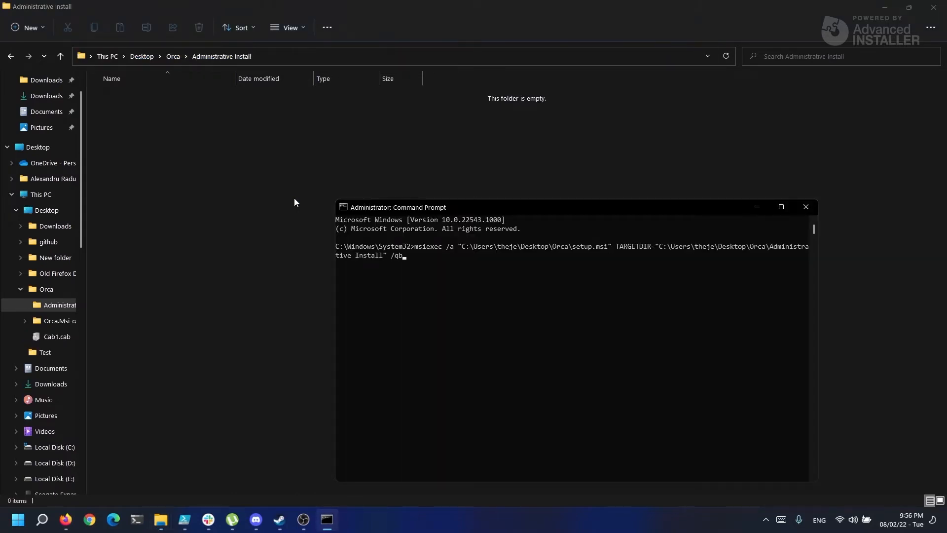
pyautogui.press('Return')
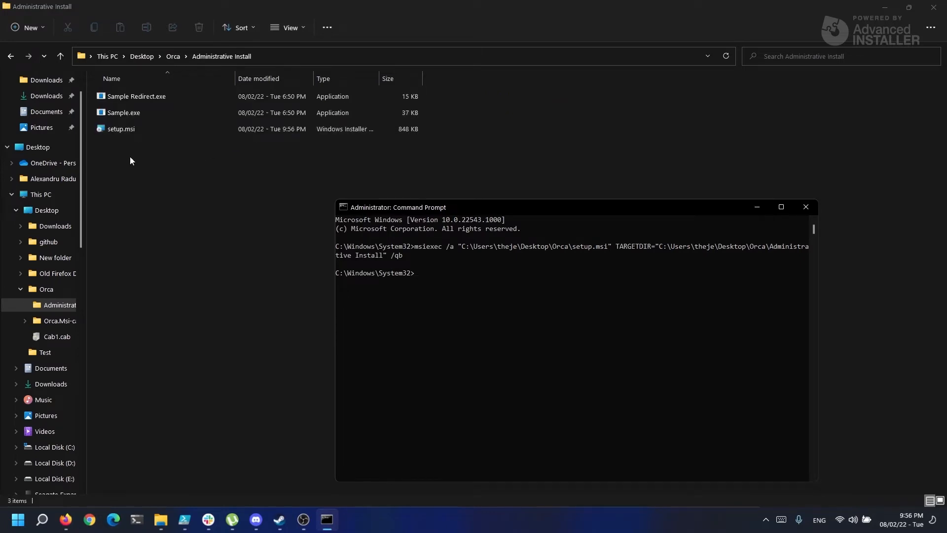
pyautogui.moveTo(189, 197)
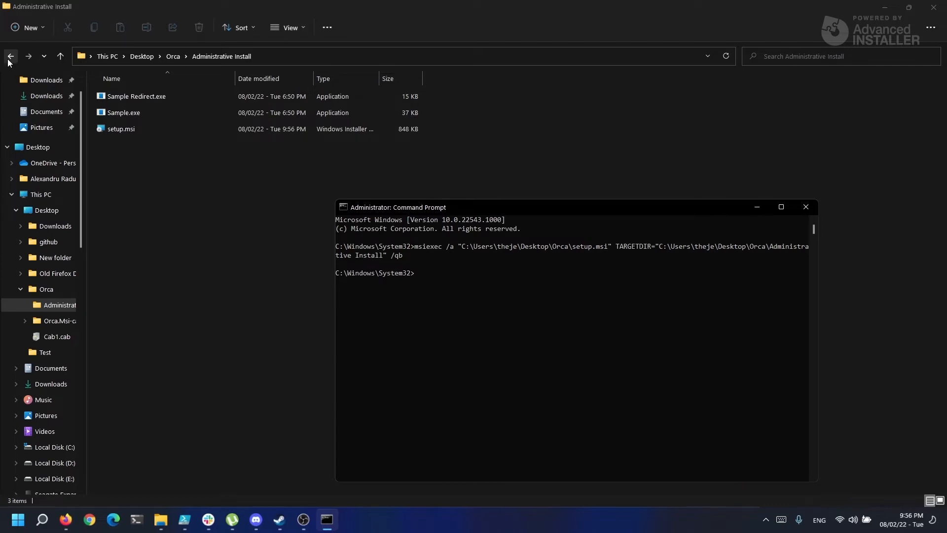
# Run msiexec /i setup.msi with verbose logging /l*v to log.log.
pyautogui.click(10, 56)
pyautogui.write('msiexec /i')
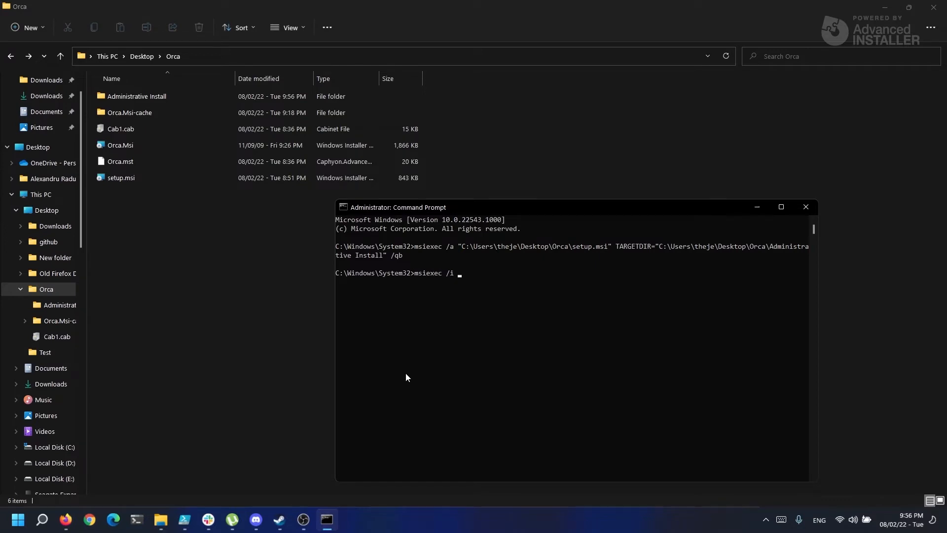
pyautogui.rightClick(121, 177)
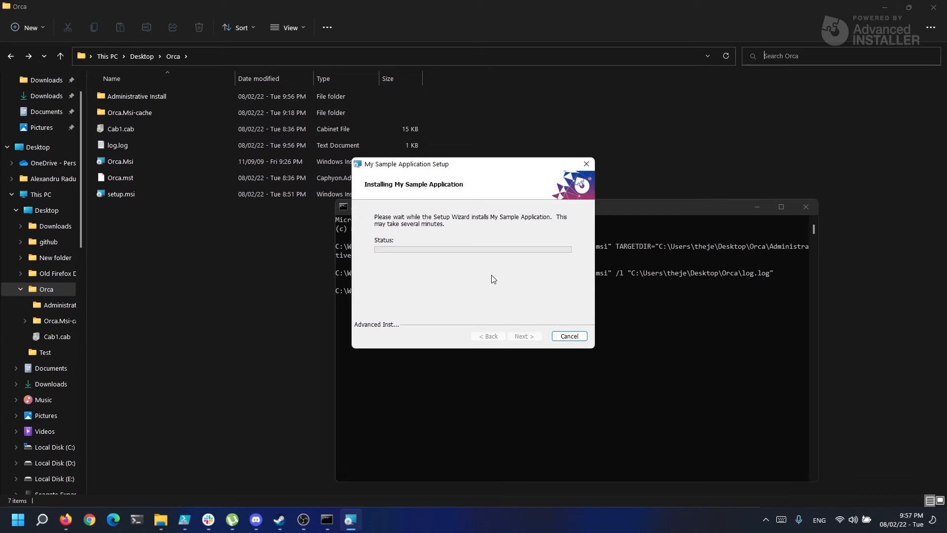
pyautogui.doubleClick(118, 145)
pyautogui.write('msiexec /i "C:\\Users\\theje\\Desktop\\Orca\\setup.msi" /l "C:\\Users\\theje\\Desktop\\Orca\\log.log')
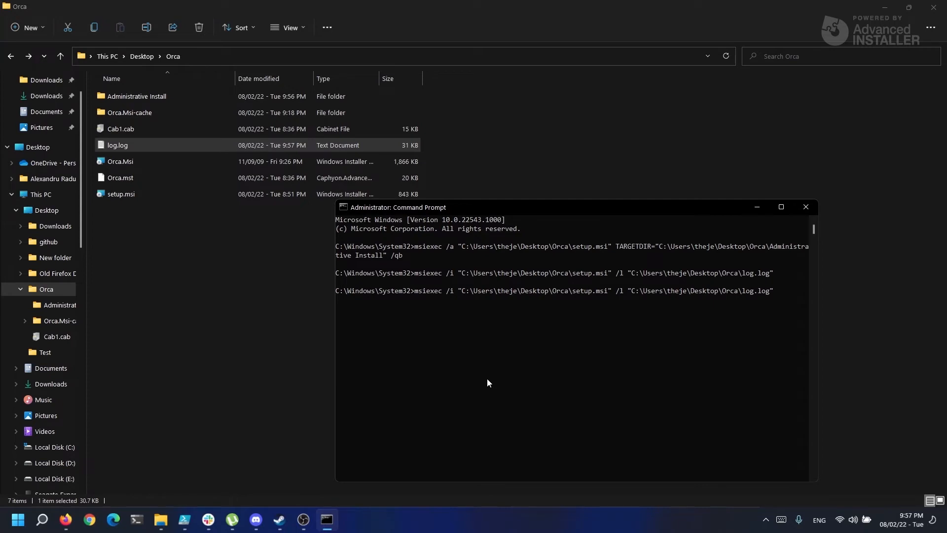
pyautogui.write('*v')
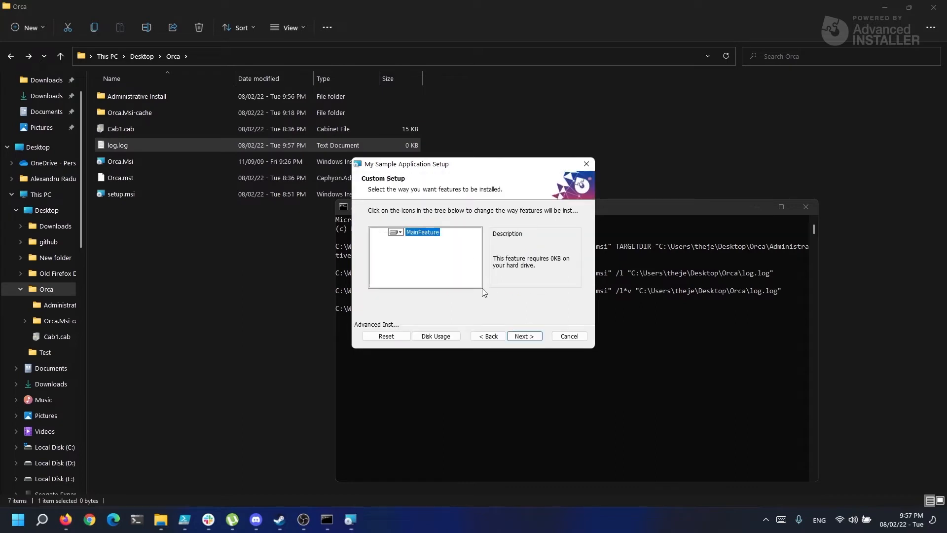
# Finish the setup wizard, then review the generated log.log in Notepad.
pyautogui.click(522, 336)
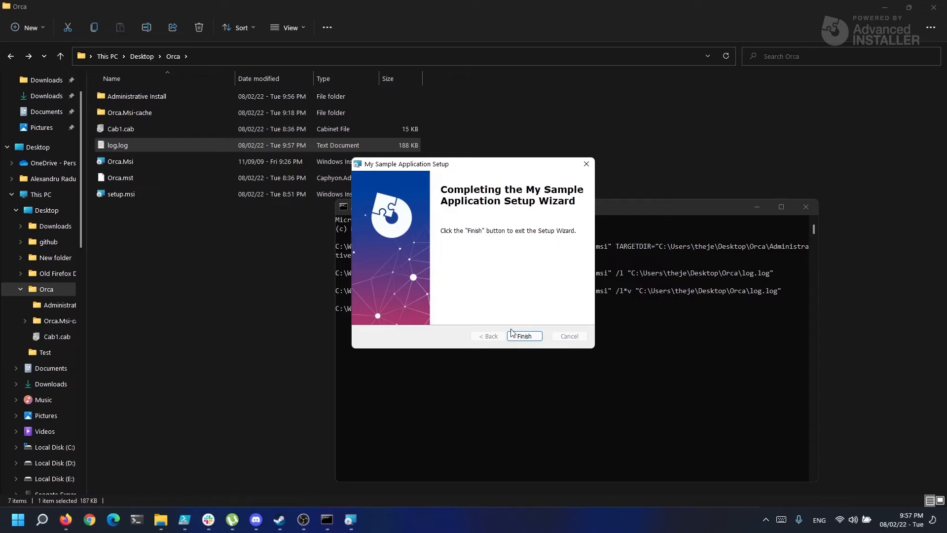
pyautogui.click(523, 336)
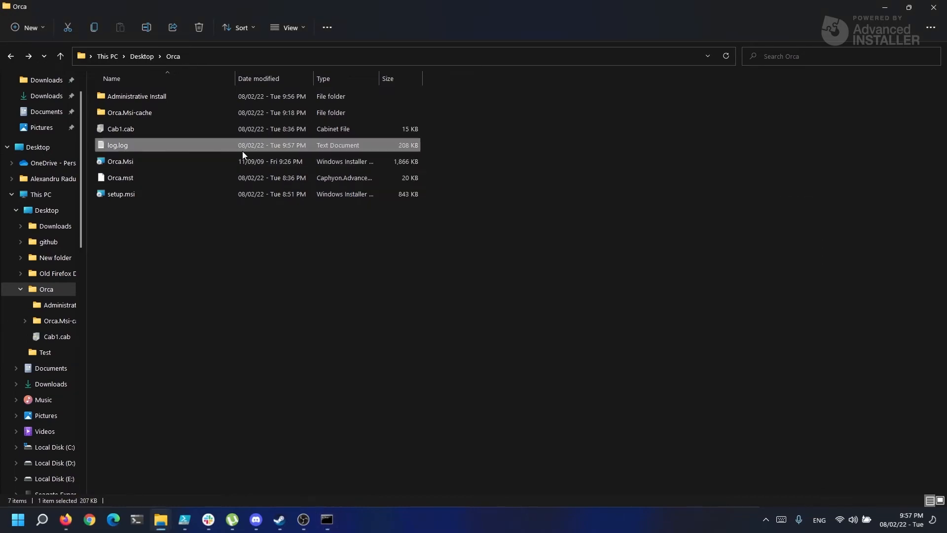
pyautogui.doubleClick(118, 145)
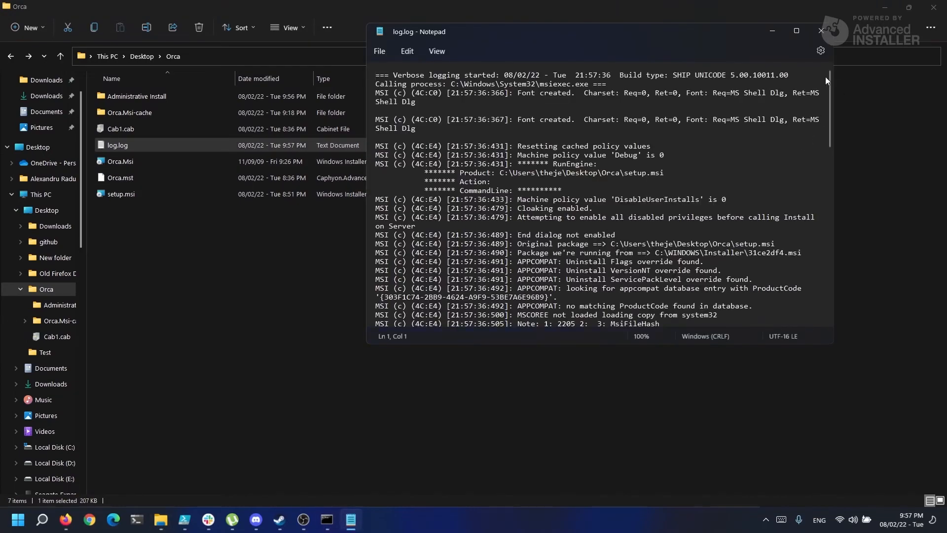
pyautogui.scroll(-3)
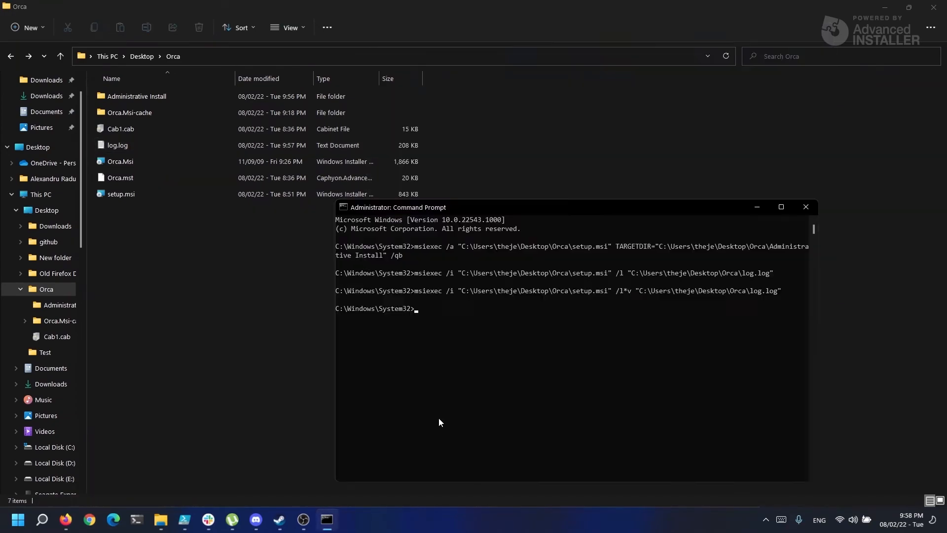
# Run msiexec /i Orca.Msi with TRANSFORMS=Orca.mst and cancel the Orca Setup wizard.
pyautogui.write('msiexec /i "C:\\Users\\theje\\Desktop\\Orca\\Orca.Msi')
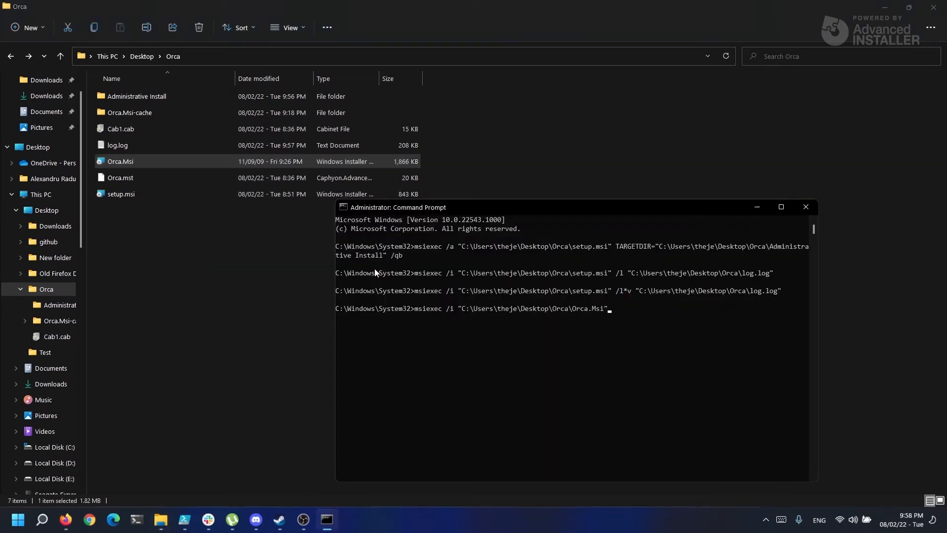
pyautogui.write('TRANSFORMS="C:\\Users\\theje\\Desktop\\Orca\\Orca.mst')
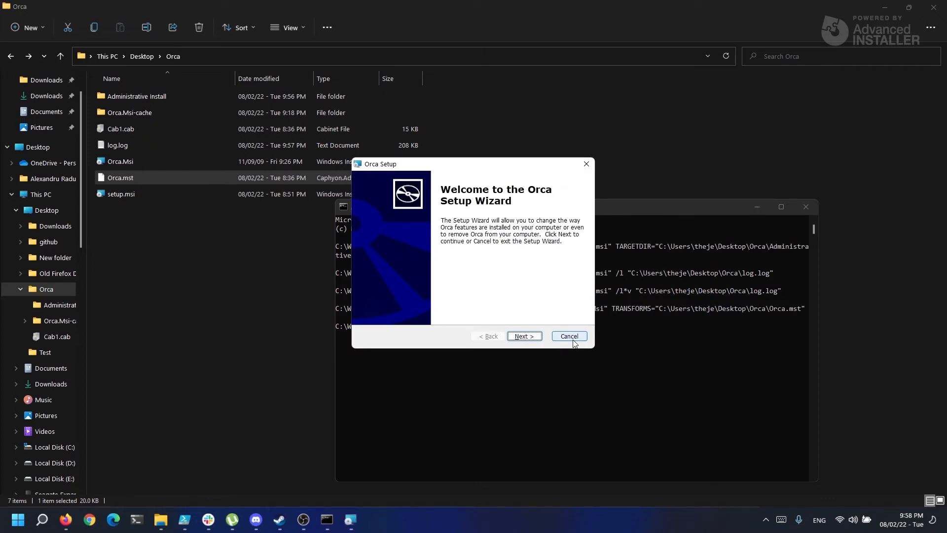
pyautogui.click(567, 336)
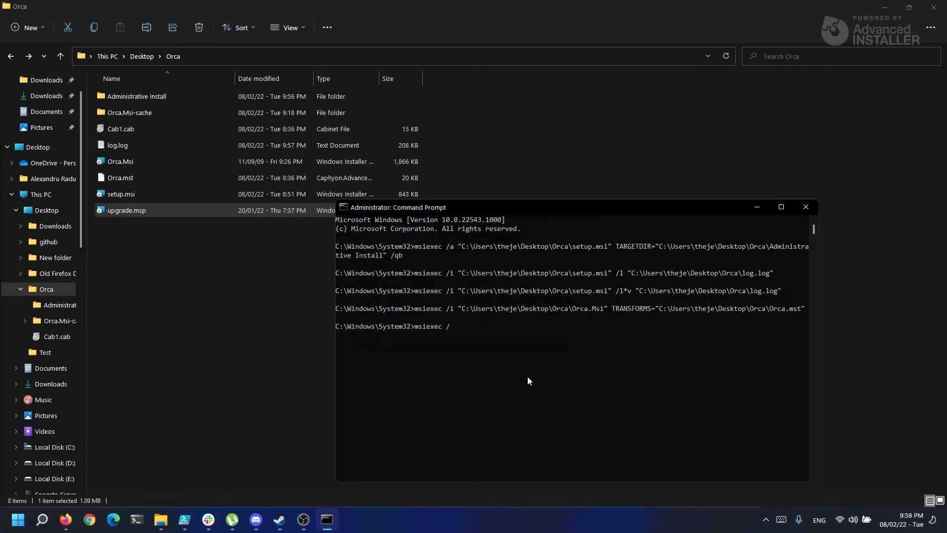
# Enter msiexec /p applying upgrade.msp from the Orca folder.
pyautogui.write('p "C:\\Users\\theje\\Desktop\\Orca\\upgrade.msp"')
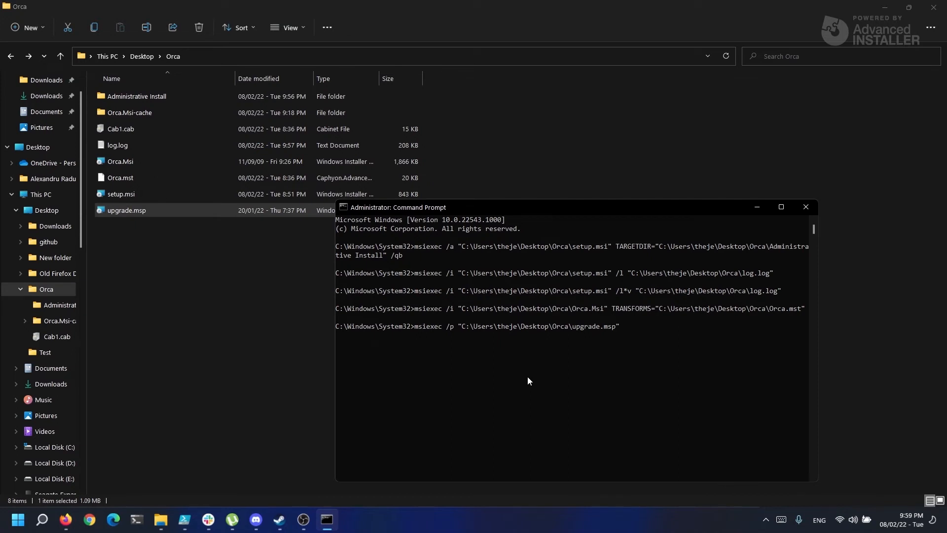
pyautogui.write('ms')
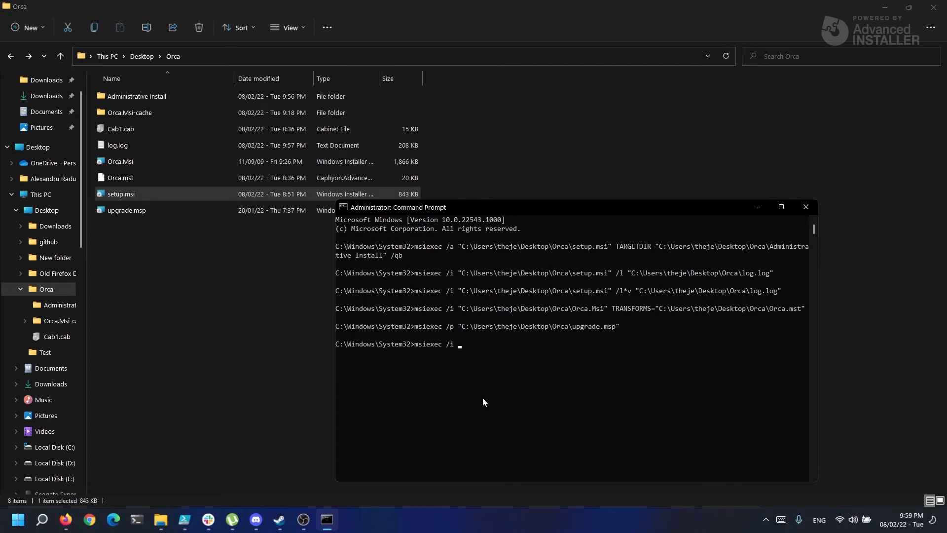
# Run setup.msi installs with the /qb, /qb! and /qn quiet options.
pyautogui.write('"C:\\Users\\theje\\Desktop\\Orca\\setup.msi" /qb!')
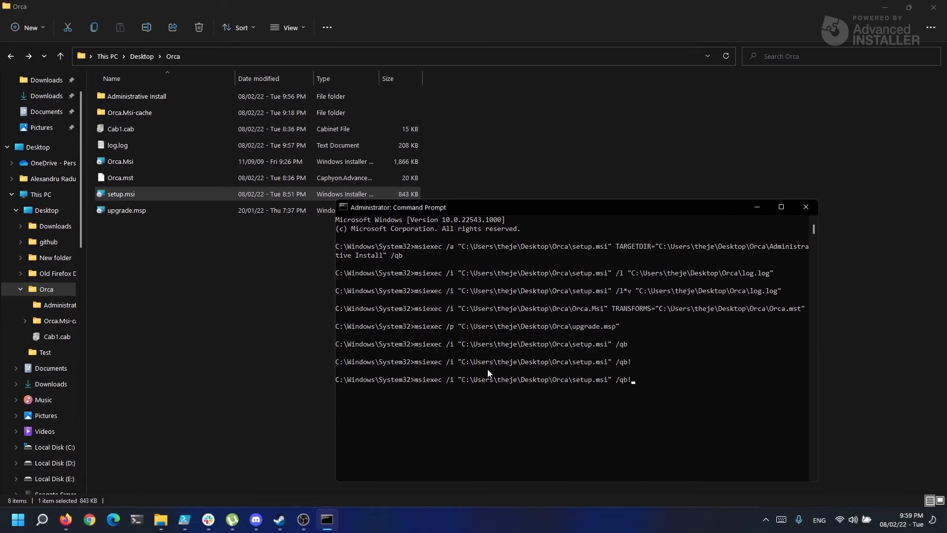
pyautogui.write('n')
pyautogui.press('Return')
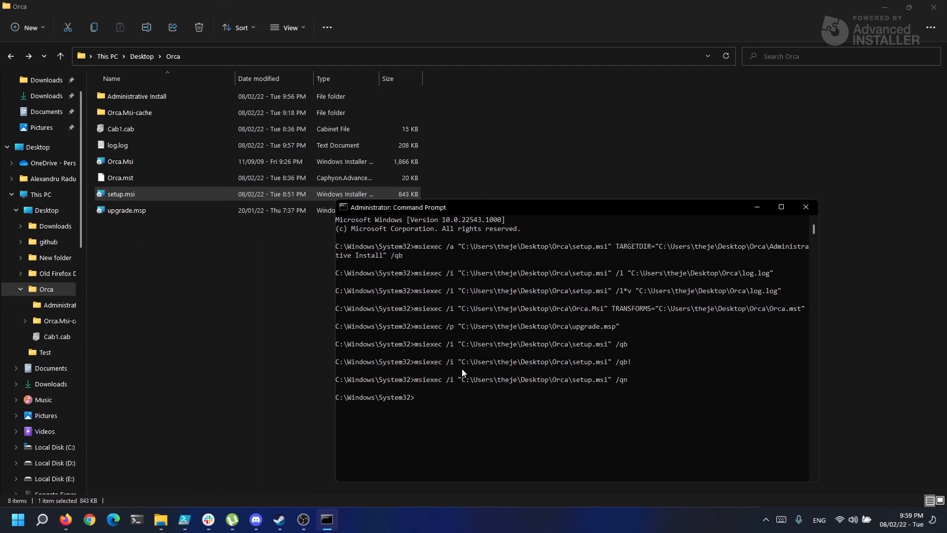
pyautogui.write('ms')
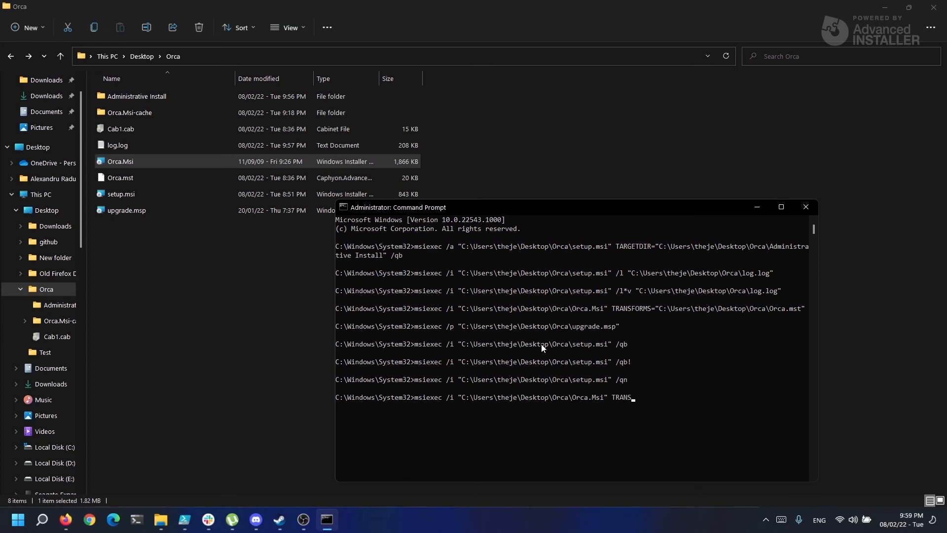
# Run msiexec /i Orca.Msi with TRANSFORMS=Orca.mst, /l*v log.log and /qn.
pyautogui.write('FORMS=')
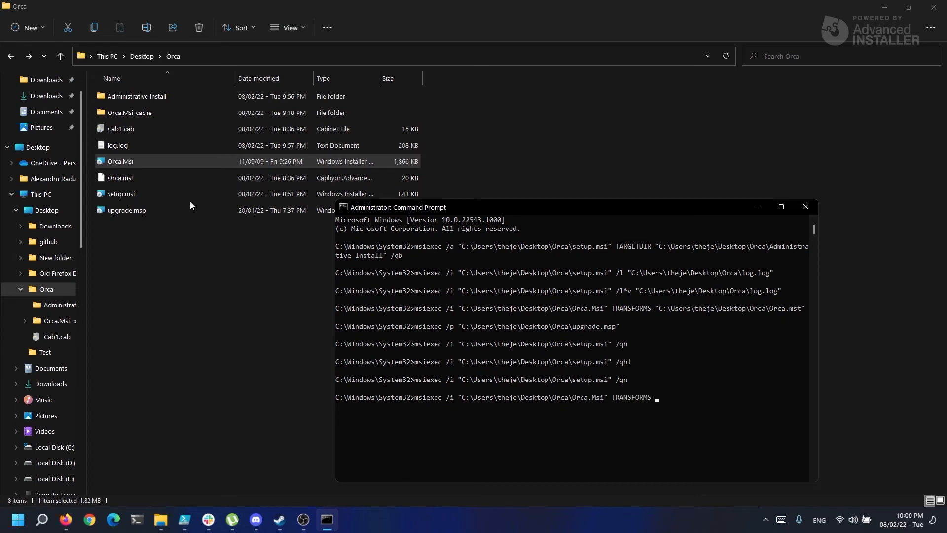
pyautogui.rightClick(120, 177)
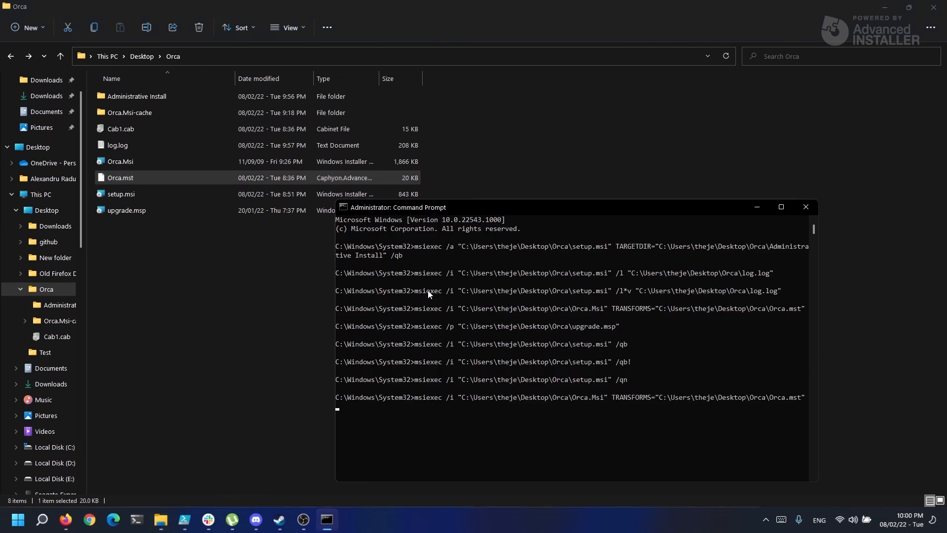
pyautogui.write('/l*v "C:\\Users\\theje\\Desktop\\Orca\\log.log" /qb')
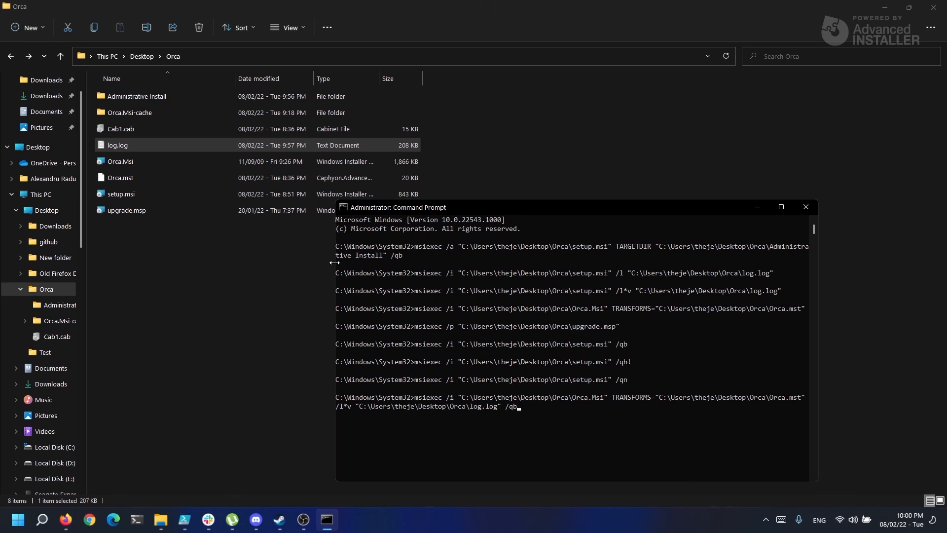
pyautogui.write('n')
pyautogui.press('Return')
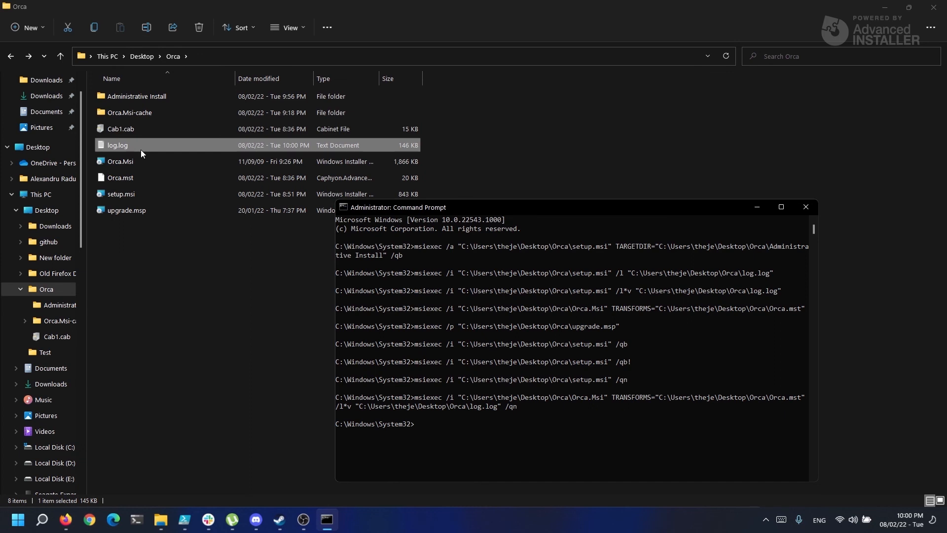
pyautogui.write('msiexec')
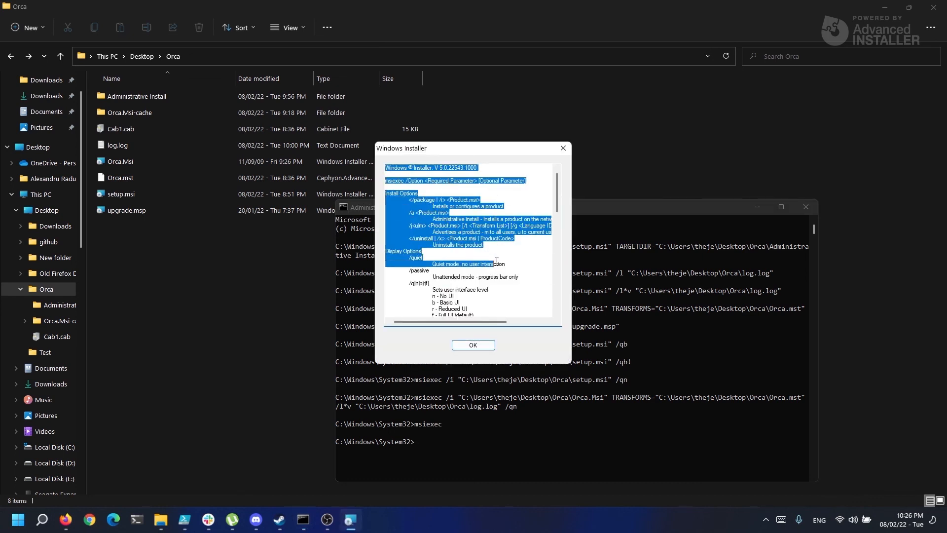
# Scroll the Windows Installer help dialog down to Repair Options and Public Properties.
pyautogui.scroll(-3)
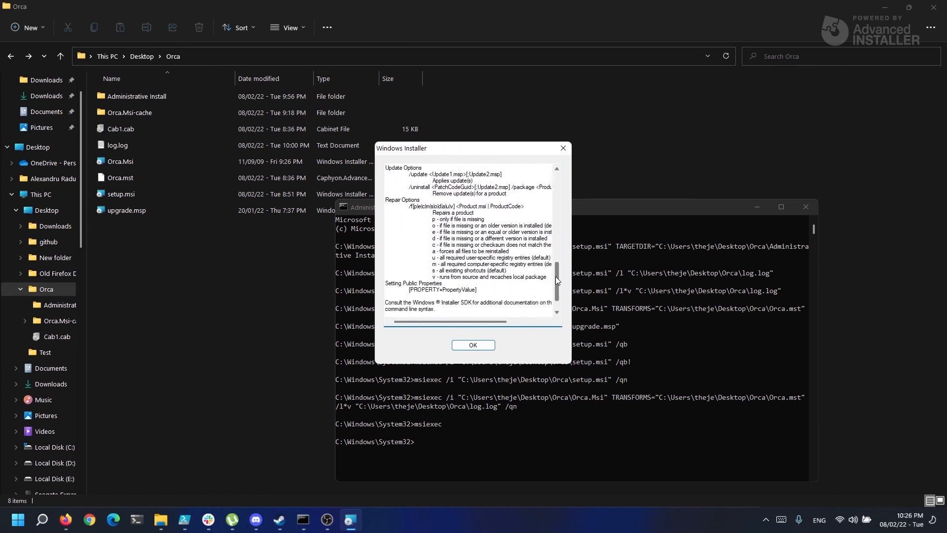
pyautogui.scroll(-3)
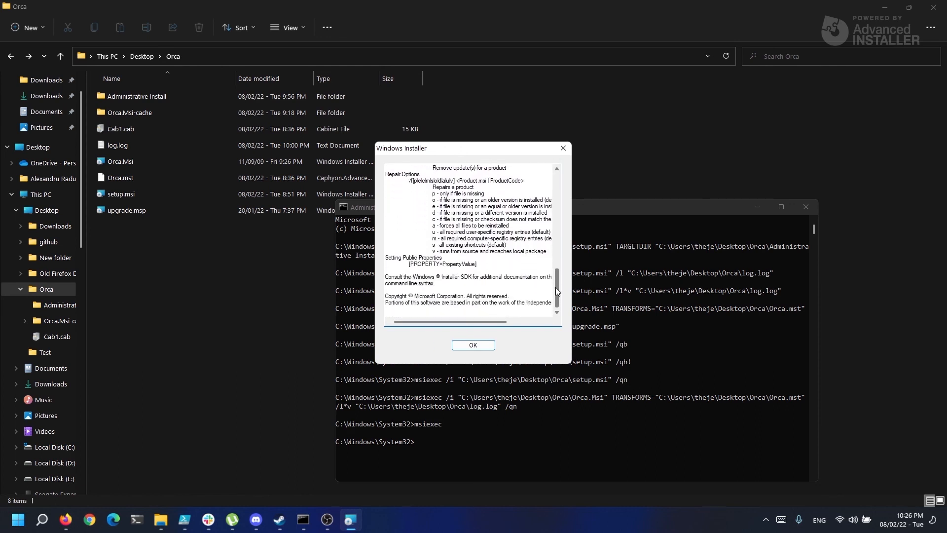